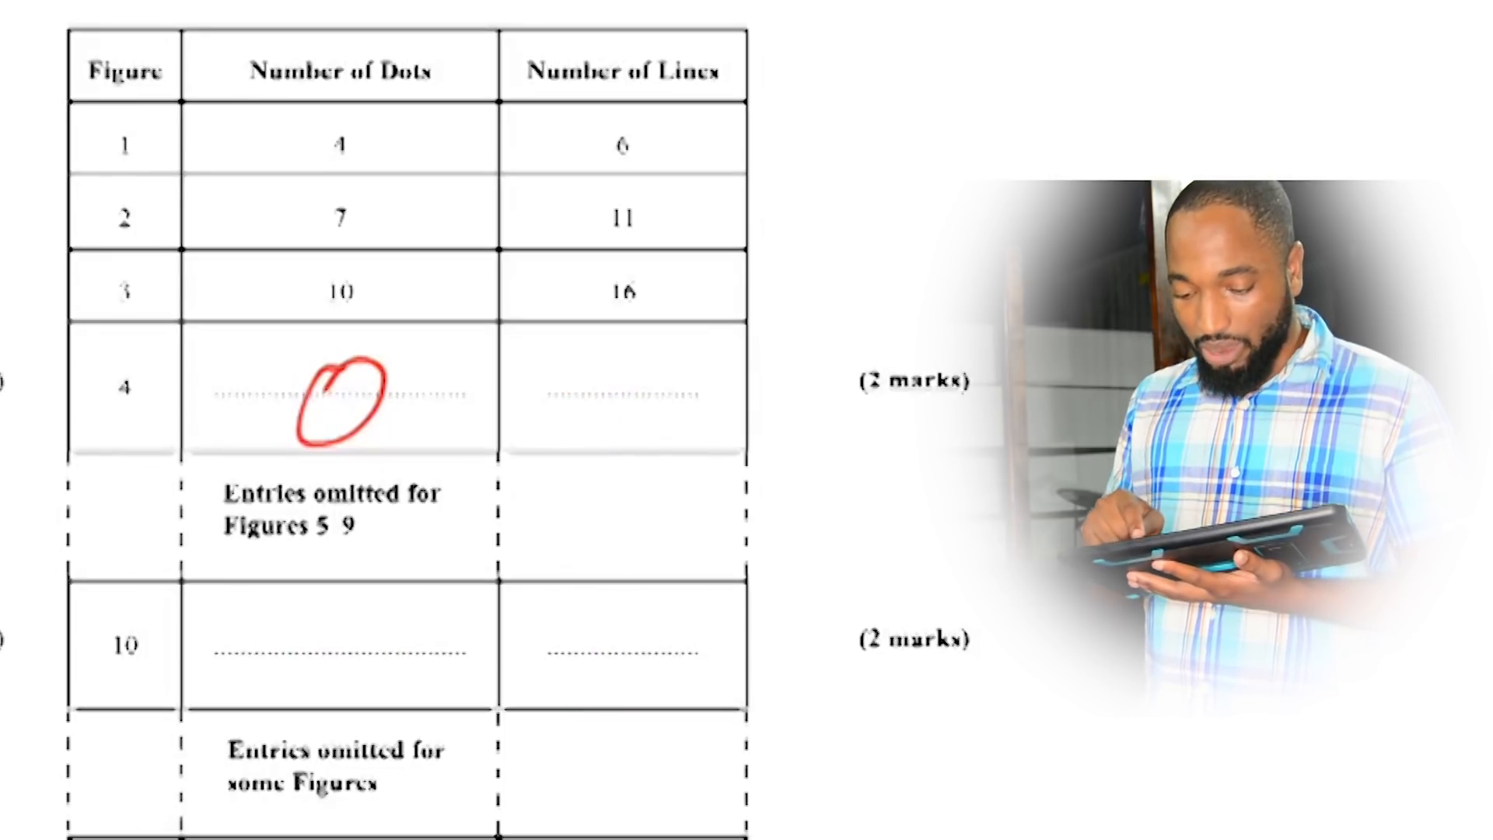
Circle the empty Number of Dots blank in the Figure 4 row with red ink.
left_click_drag(72, 540, 795, 540)
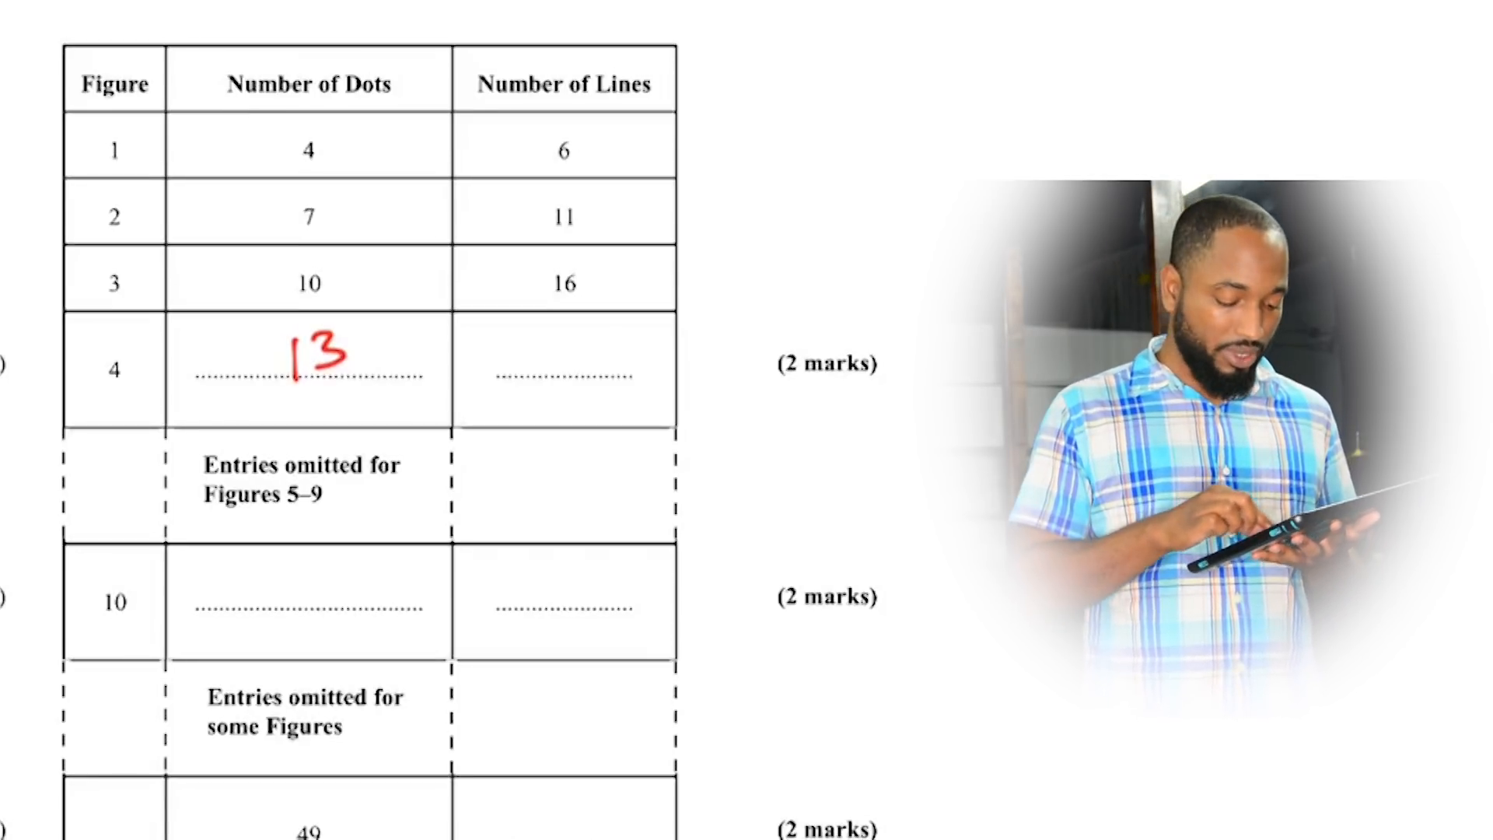
Write a red 5 in Figure 4's Number of Lines blank beside the 13.
type("5")
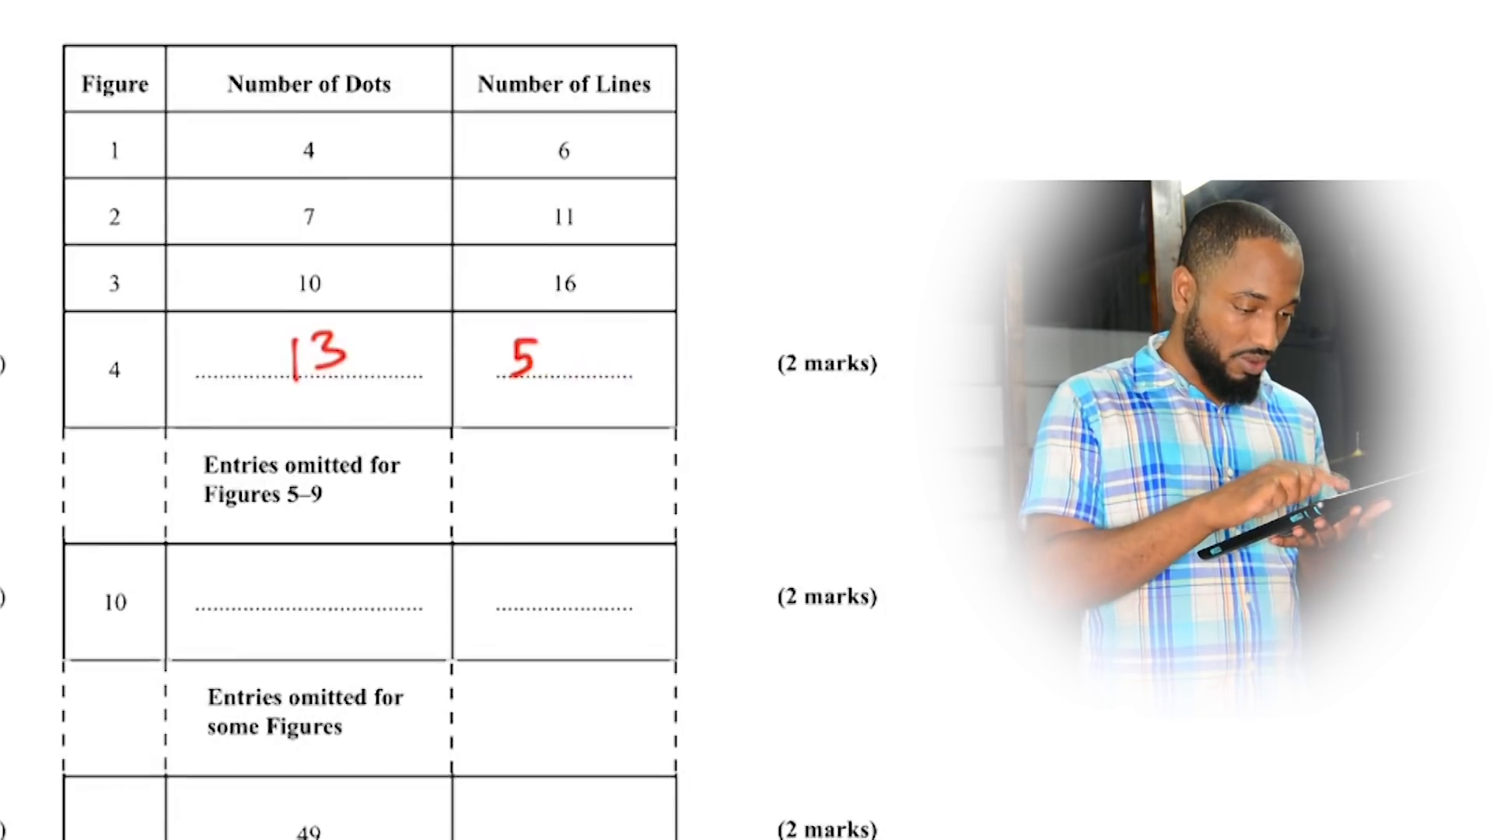
scroll("down", 3)
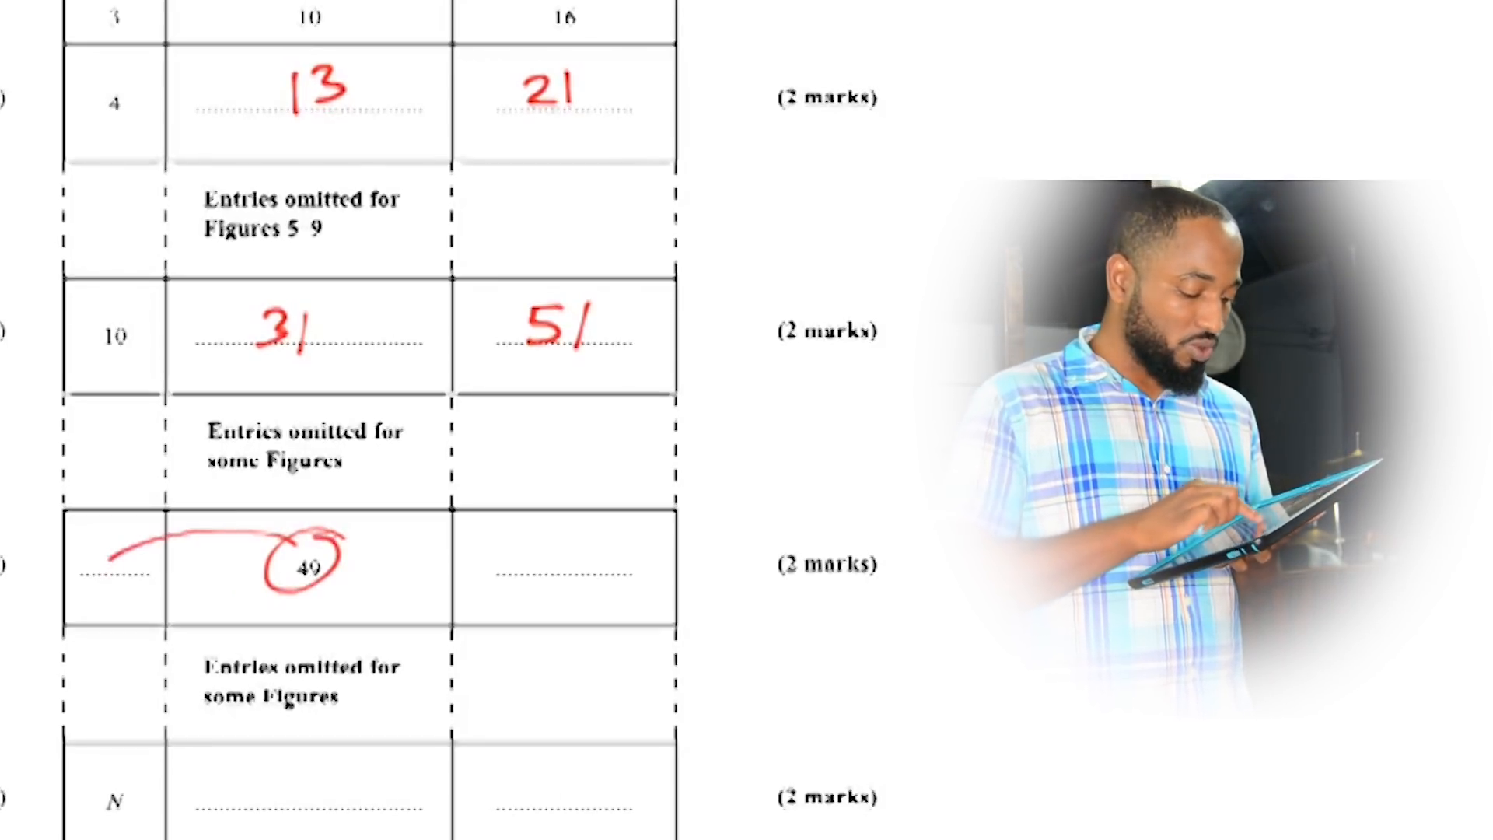